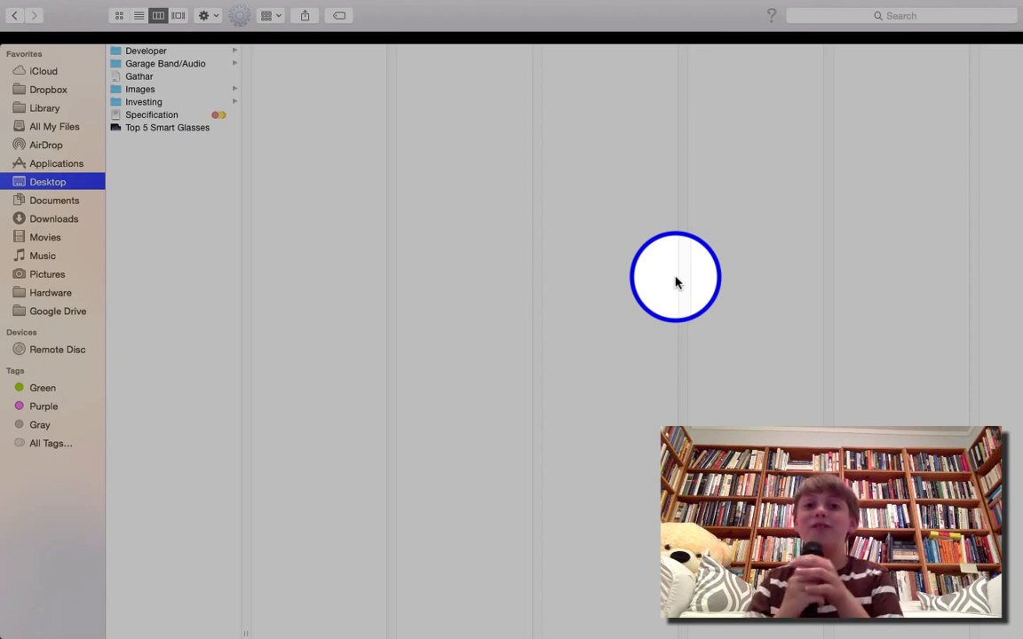
{"action": "mouse_move", "coordinate": [637, 375]}
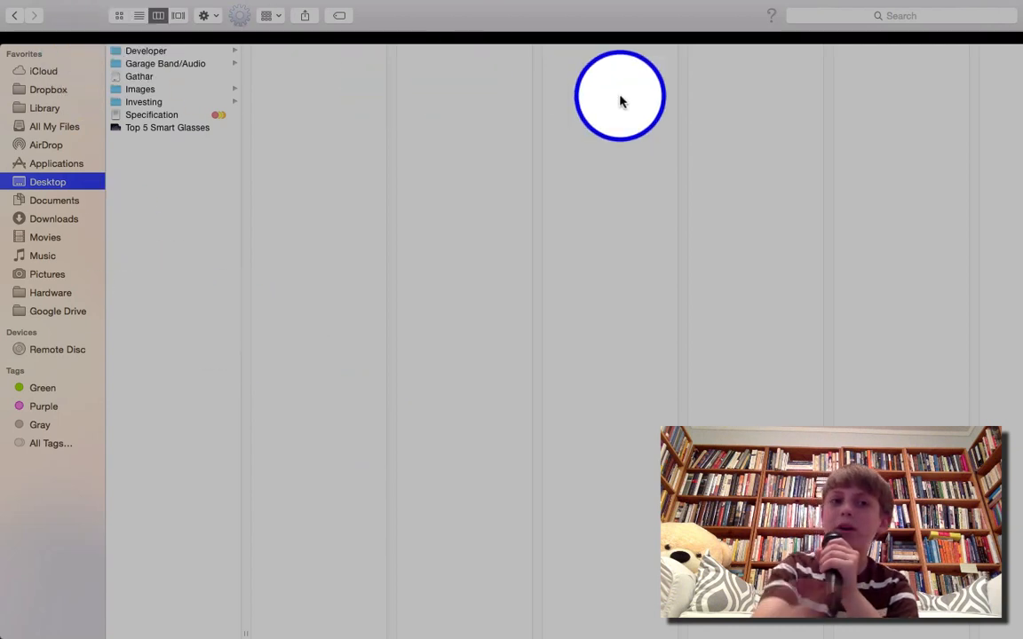
{"action": "mouse_move", "coordinate": [990, 49]}
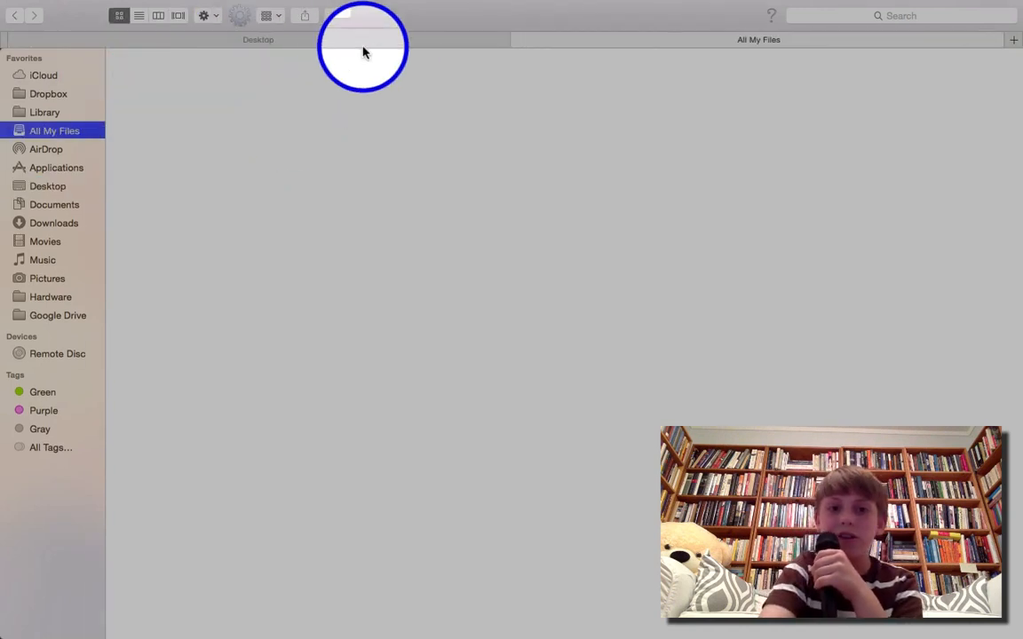
Close the All My Files tab and view the Purple tag, which has no items
{"action": "left_click", "coordinate": [47, 185]}
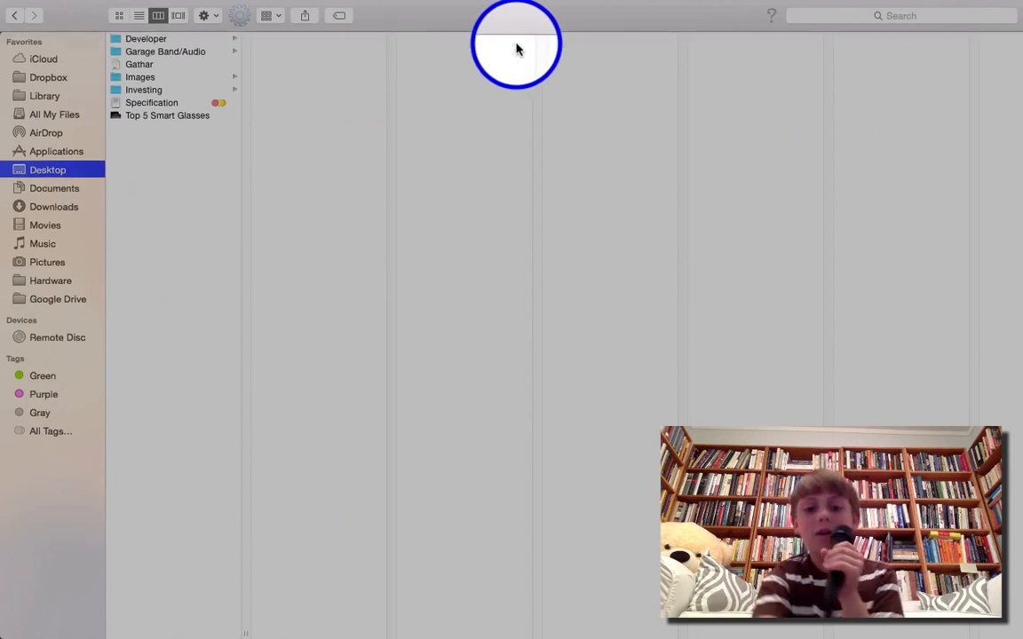
{"action": "left_click", "coordinate": [54, 129]}
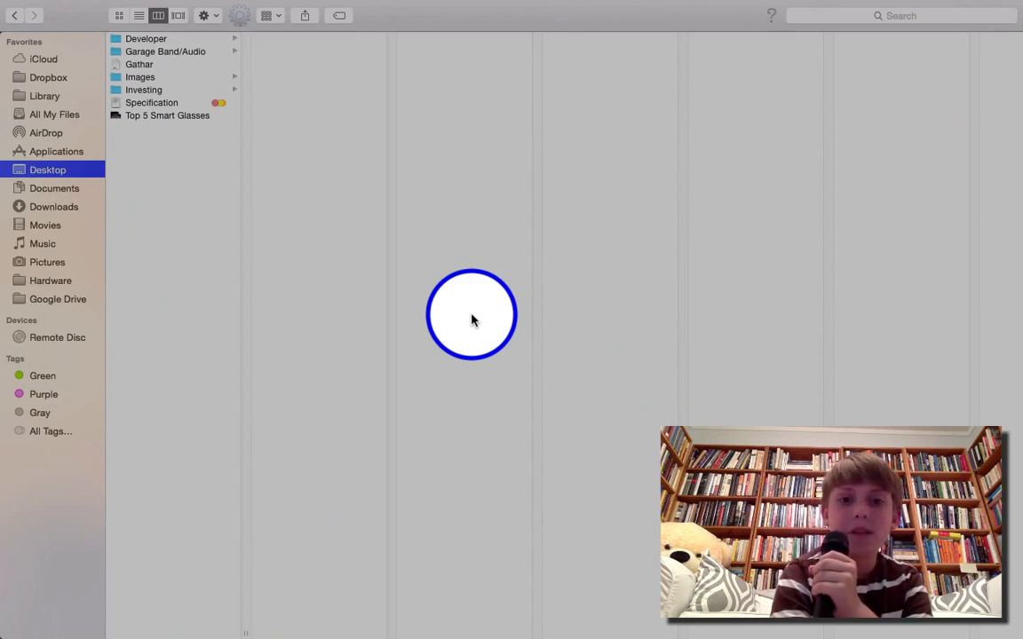
{"action": "left_click", "coordinate": [54, 131]}
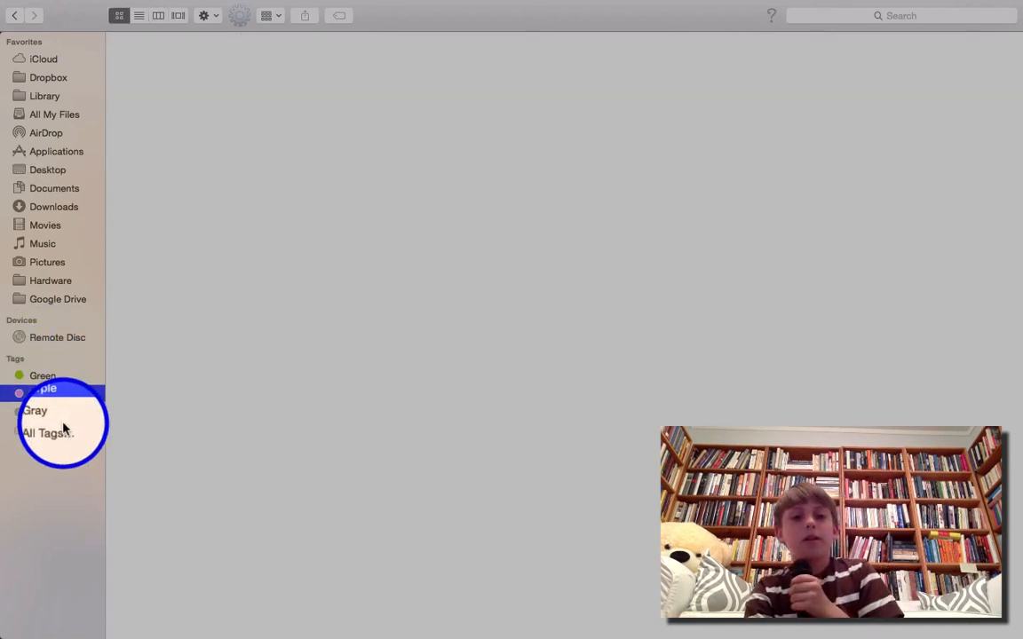
View the Gray tag, then iCloud Drive with its TextEdit, Pages and Keynote folders
{"action": "left_click", "coordinate": [46, 432]}
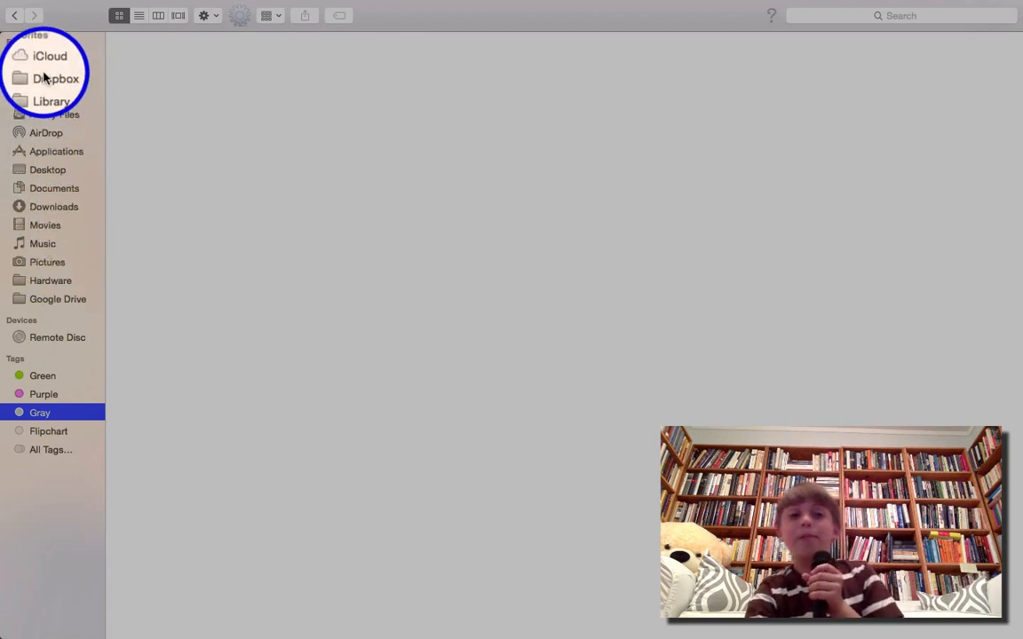
{"action": "left_click", "coordinate": [50, 58]}
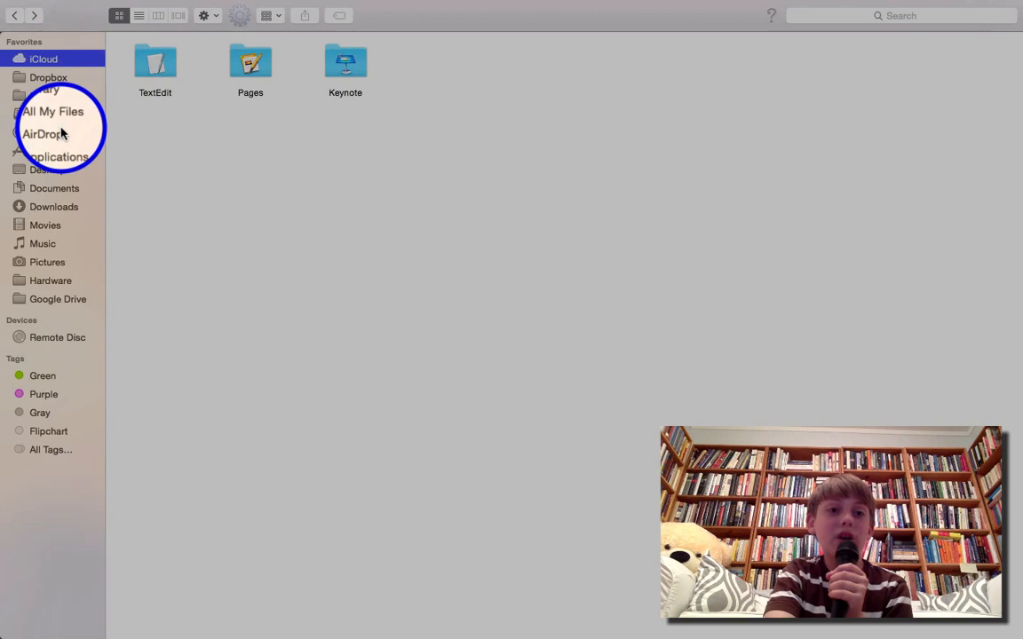
Browse AirDrop and Dropbox, then show the Desktop's files and folders as icons
{"action": "left_click", "coordinate": [42, 131]}
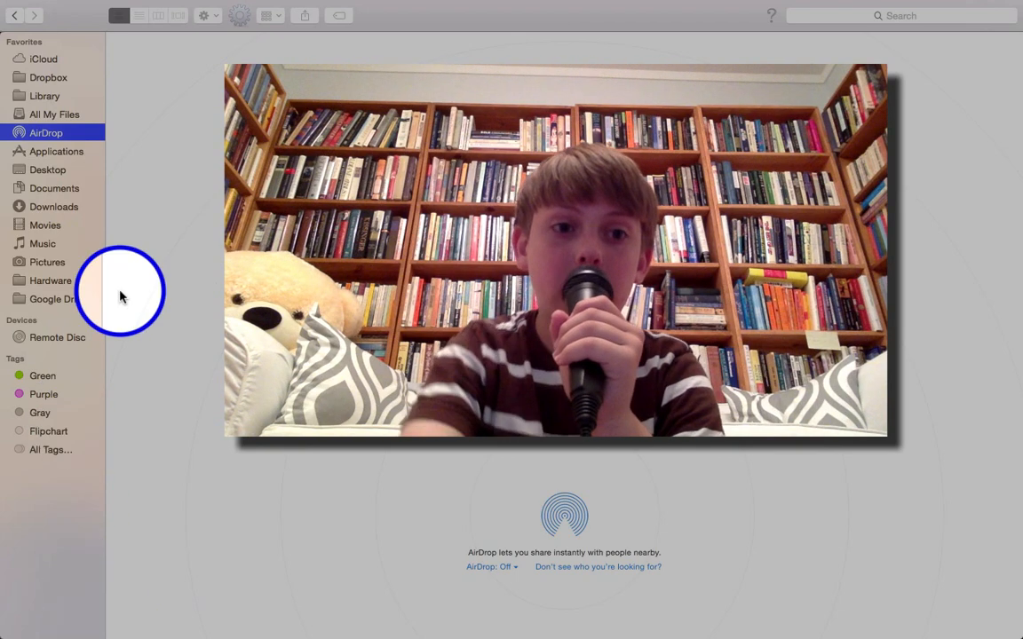
{"action": "left_click", "coordinate": [48, 78]}
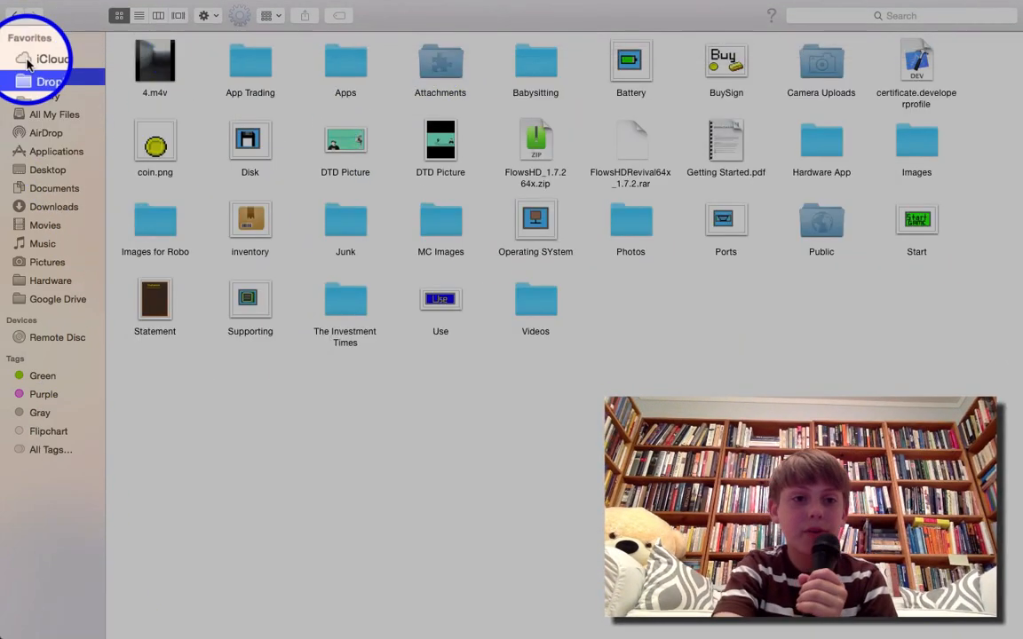
{"action": "left_click", "coordinate": [44, 58]}
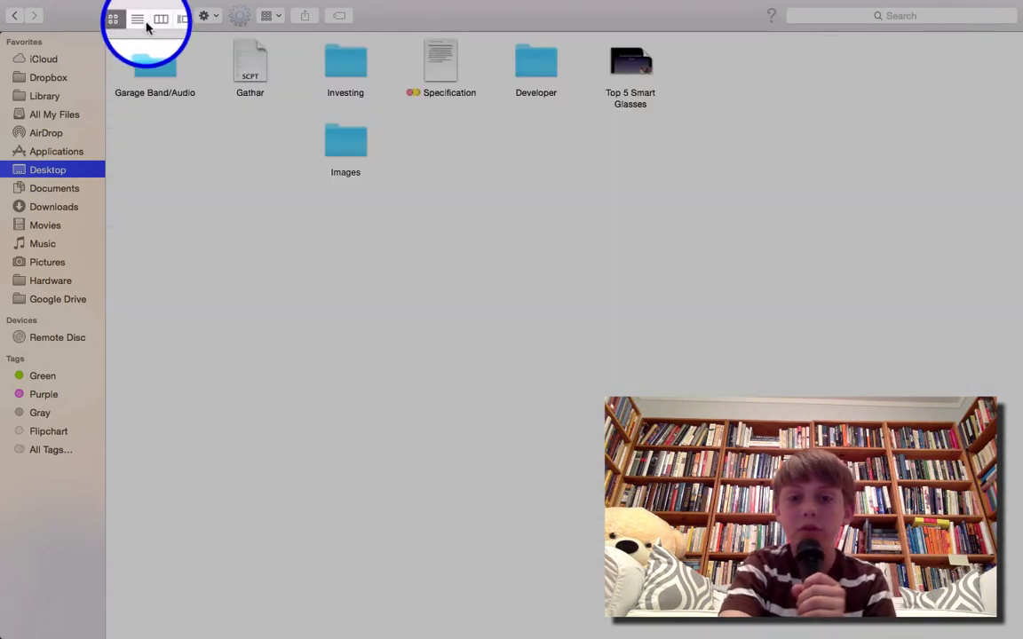
Show the Desktop in Column view with Arrange set to None
{"action": "left_click", "coordinate": [159, 16]}
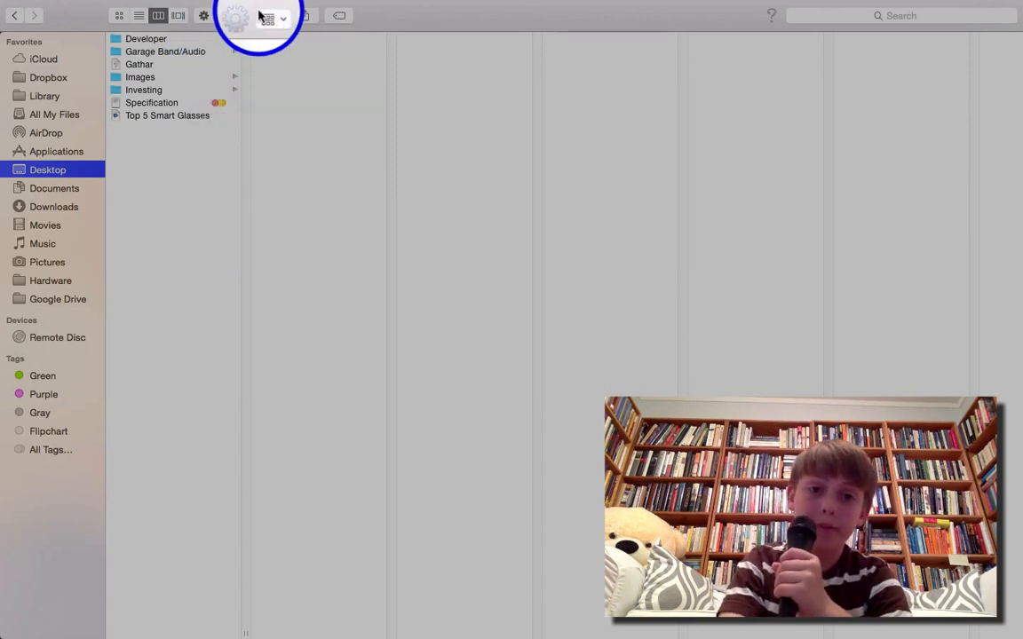
{"action": "left_click", "coordinate": [267, 16]}
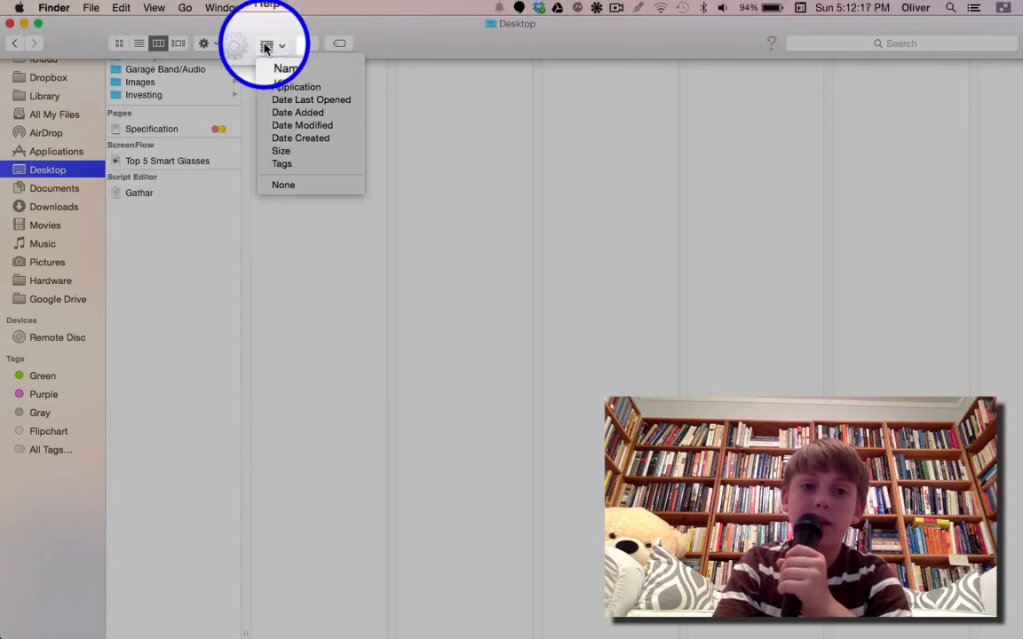
{"action": "left_click", "coordinate": [282, 184]}
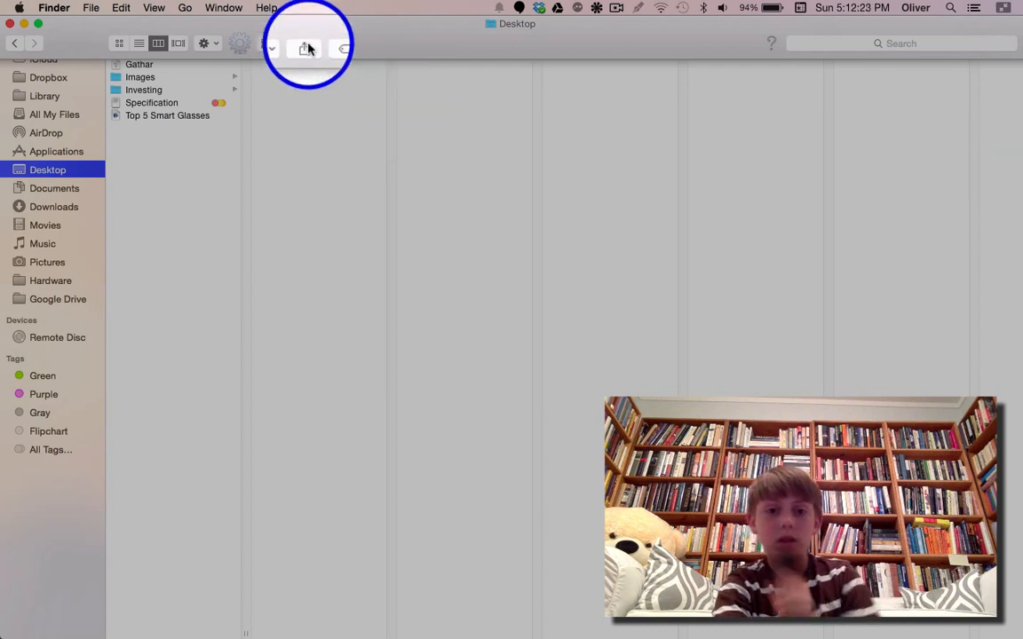
{"action": "mouse_move", "coordinate": [306, 43]}
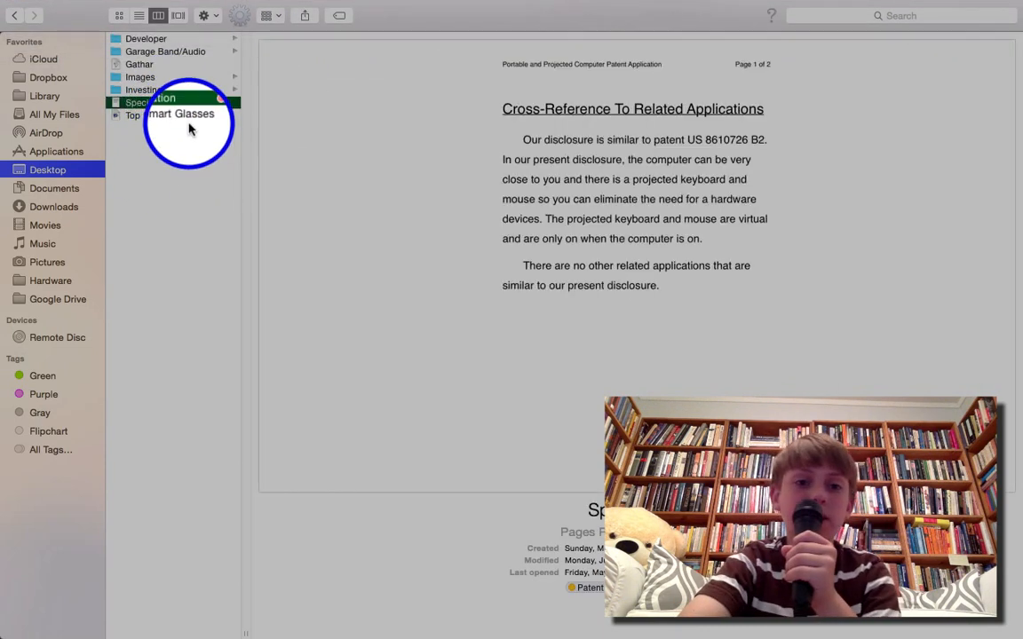
Open the Investing folder showing its three account files, and check its tag options
{"action": "left_click", "coordinate": [173, 90]}
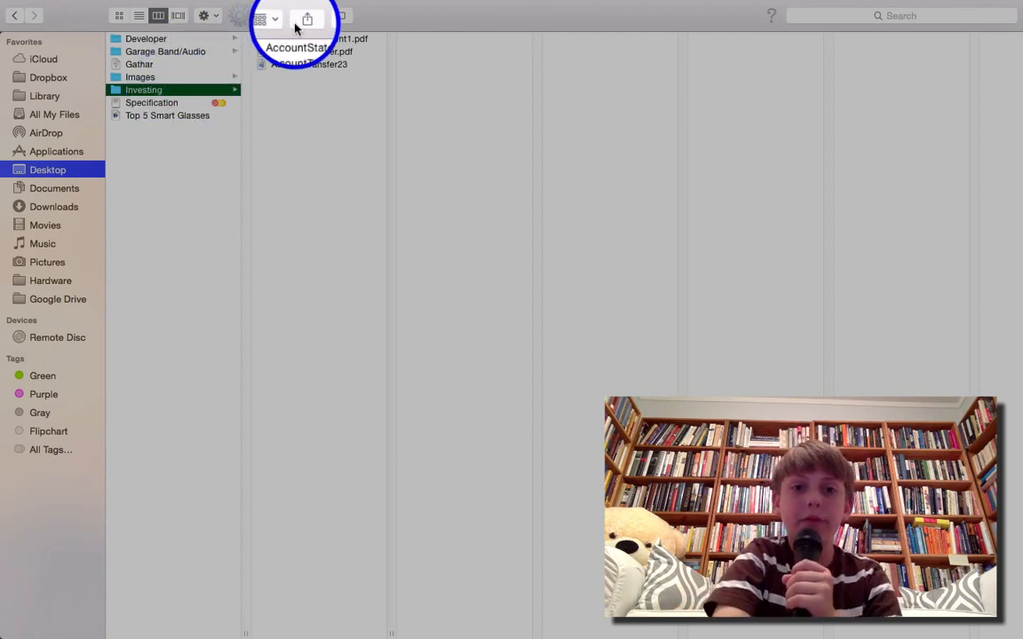
{"action": "left_click", "coordinate": [306, 16]}
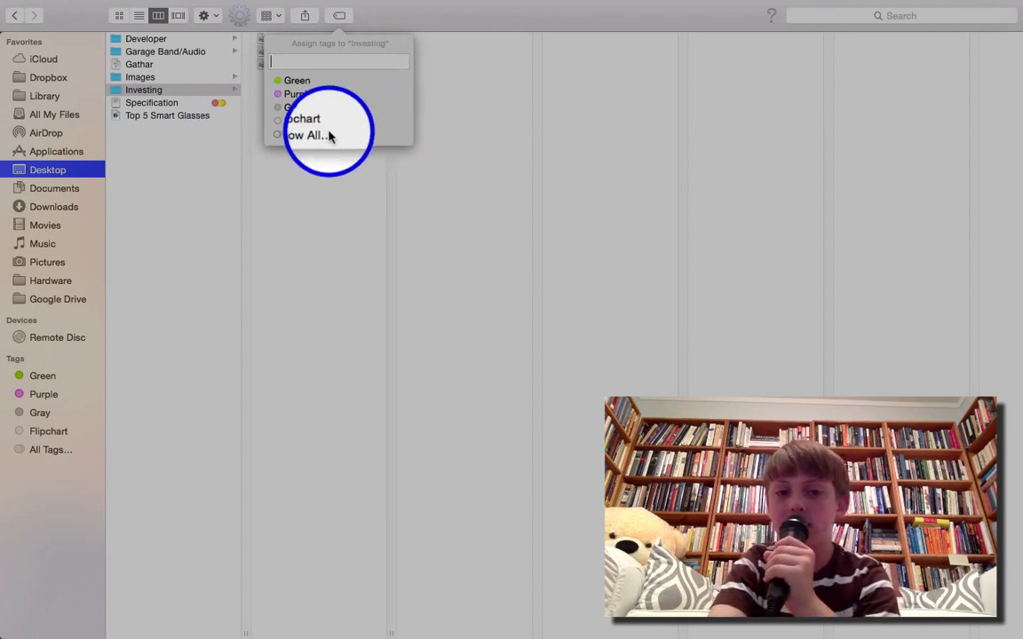
{"action": "scroll", "scroll_direction": "down", "scroll_amount": 3}
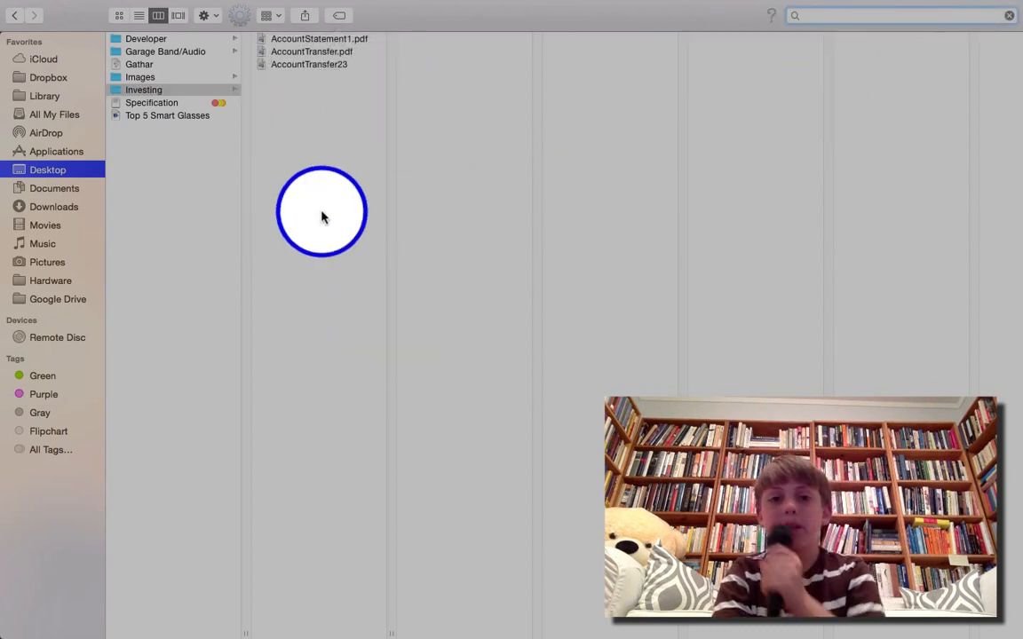
Search This Mac for 'Investing', listing flipchart files like Bytes, Math and Olio Law
{"action": "left_click", "coordinate": [204, 15]}
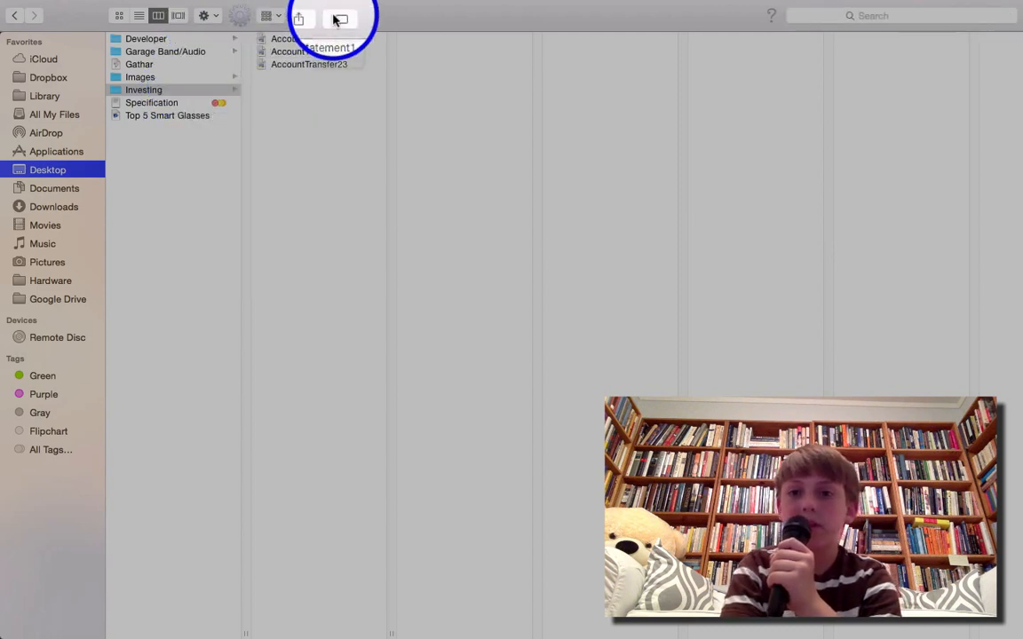
{"action": "left_click", "coordinate": [339, 16]}
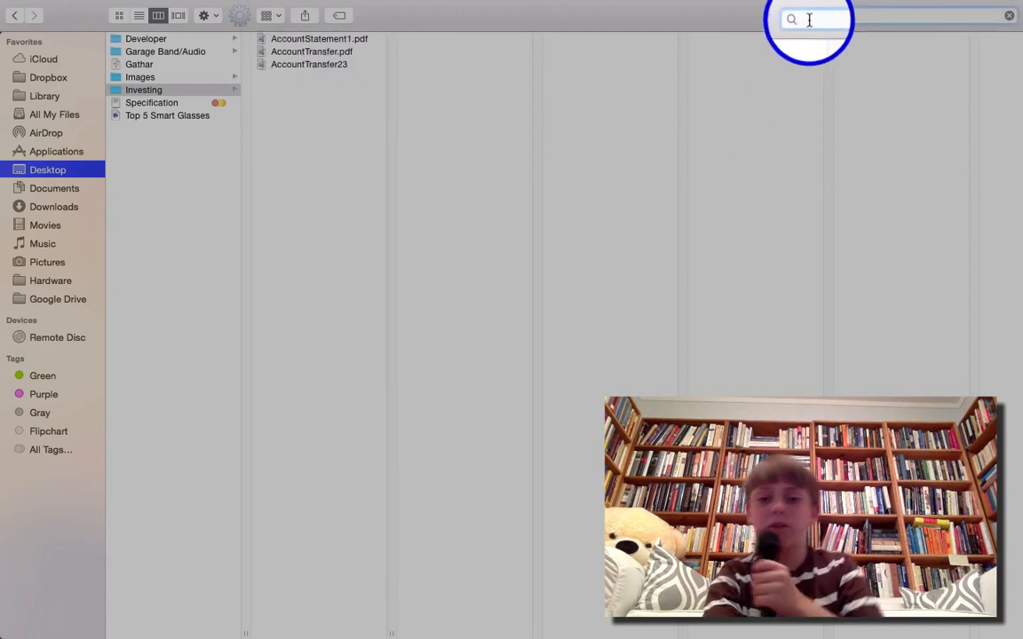
{"action": "left_click", "coordinate": [808, 19]}
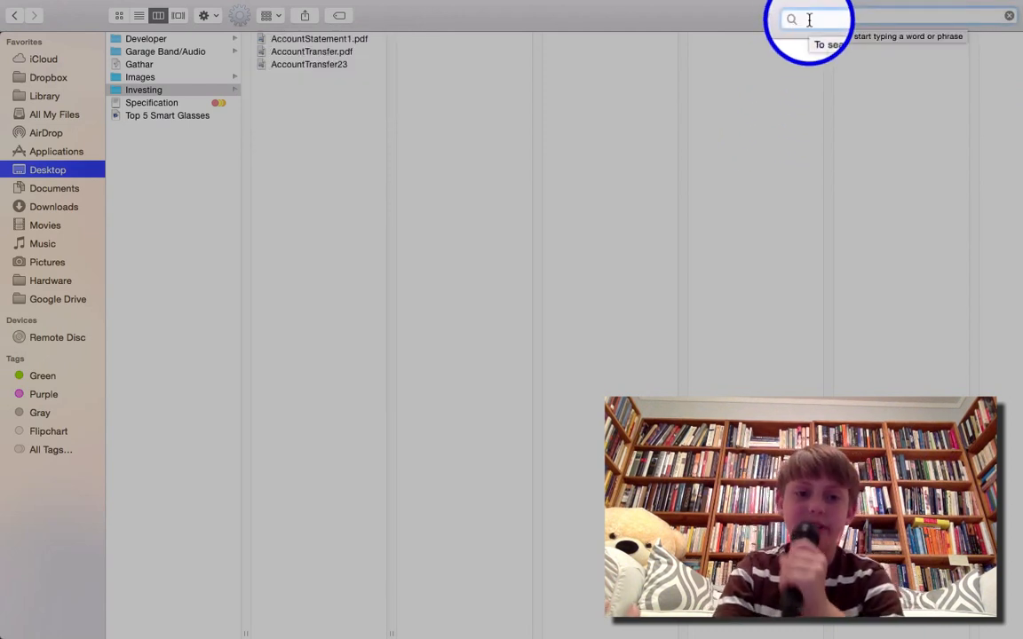
{"action": "type", "text": "f"}
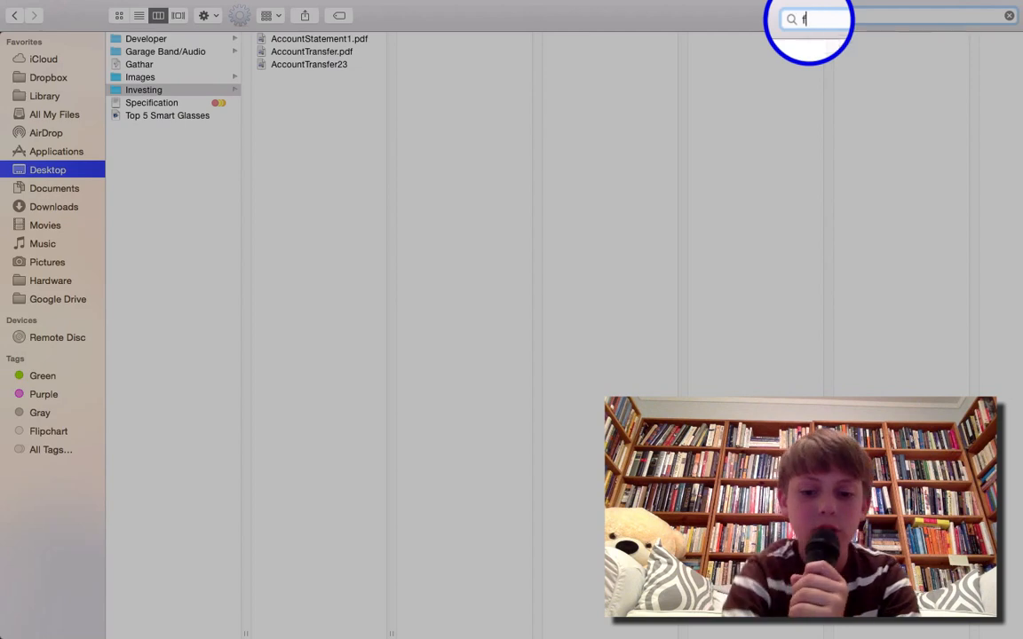
{"action": "type", "text": "lip"}
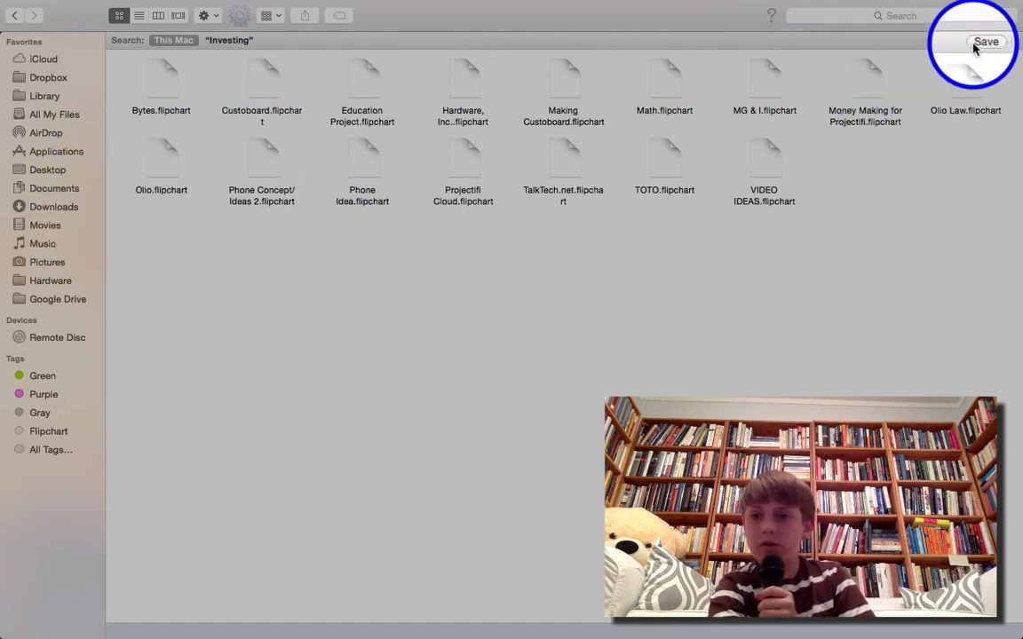
Cancel saving a smart folder and add Kind and Last opened date criteria rows
{"action": "left_click", "coordinate": [986, 41]}
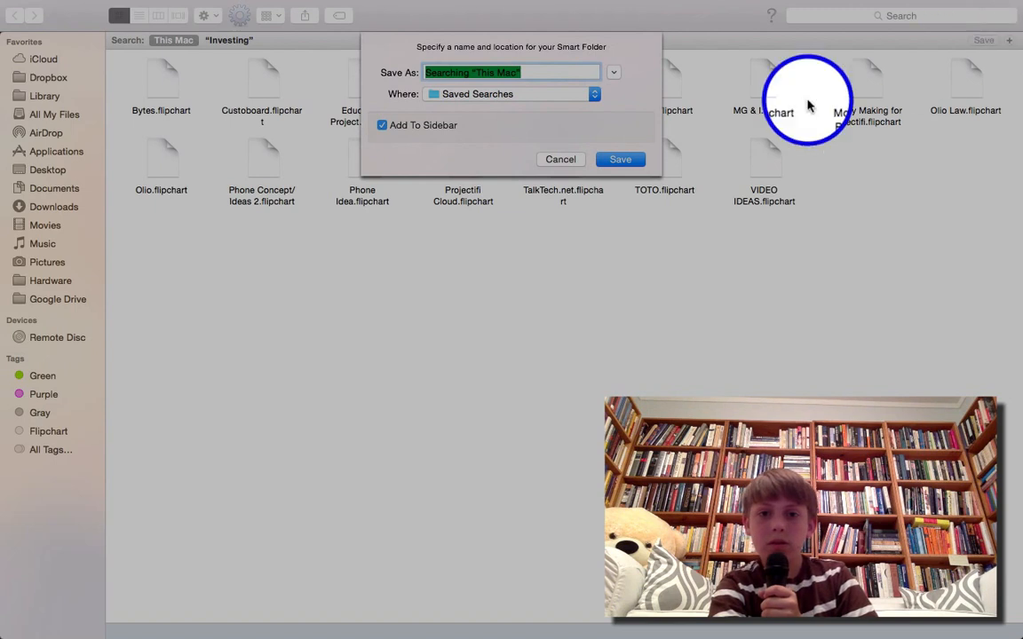
{"action": "mouse_move", "coordinate": [531, 190]}
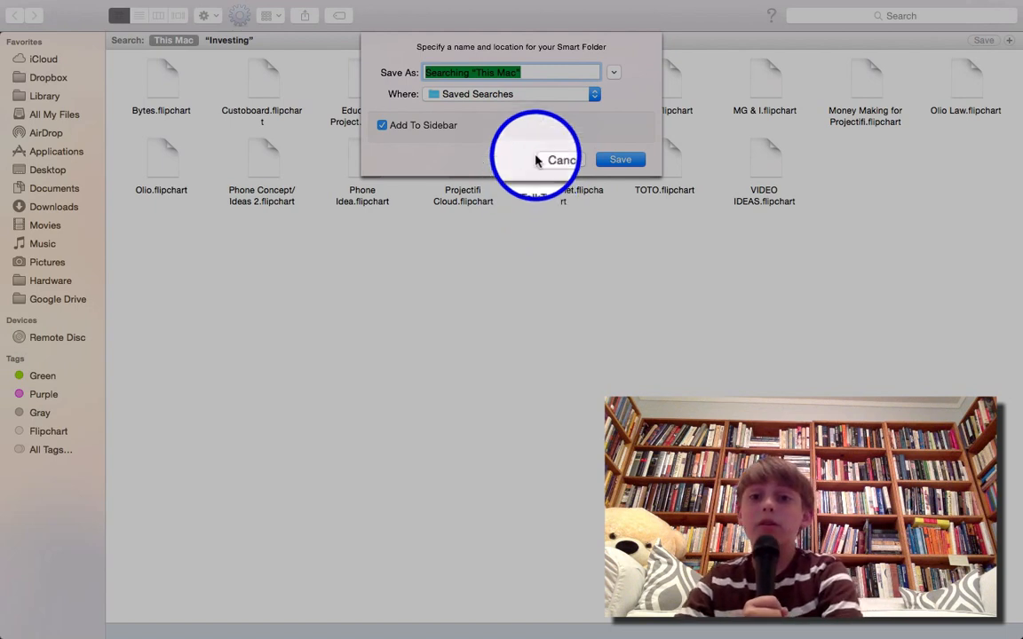
{"action": "left_click", "coordinate": [561, 159]}
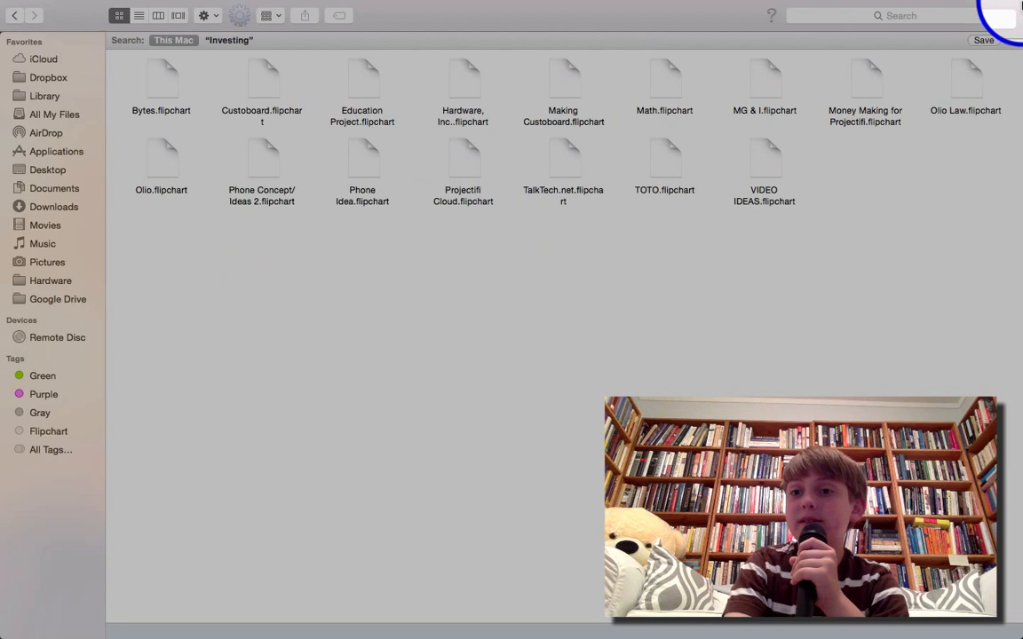
{"action": "left_click", "coordinate": [1006, 44]}
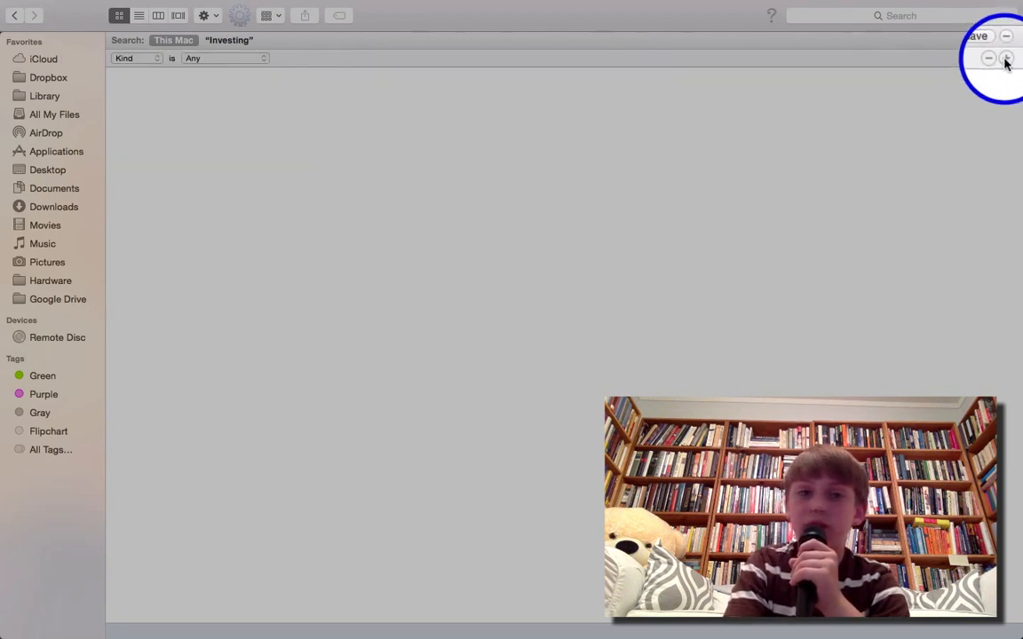
{"action": "left_click", "coordinate": [1007, 55]}
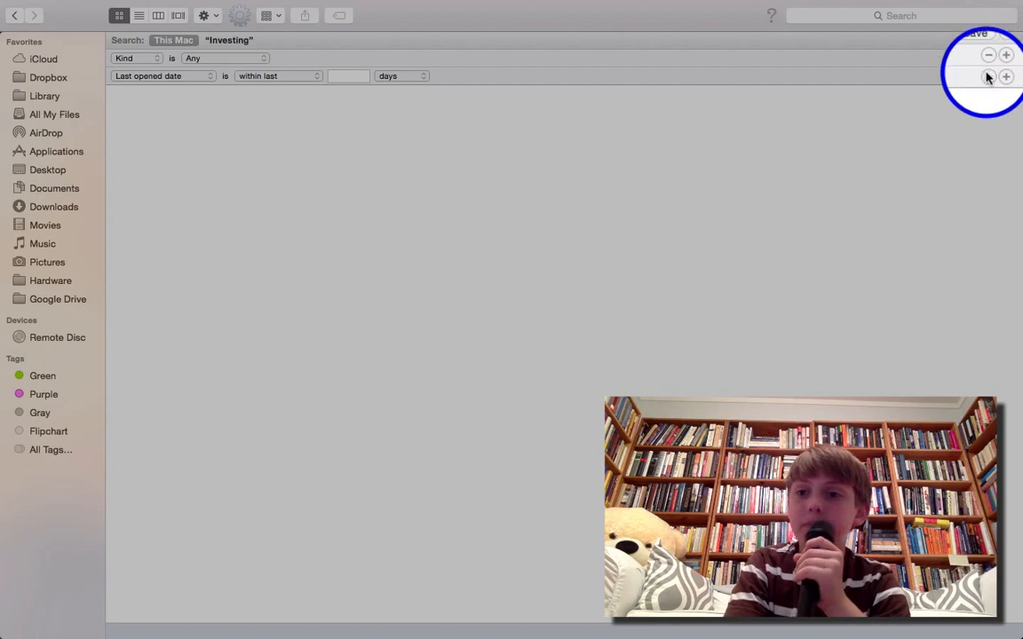